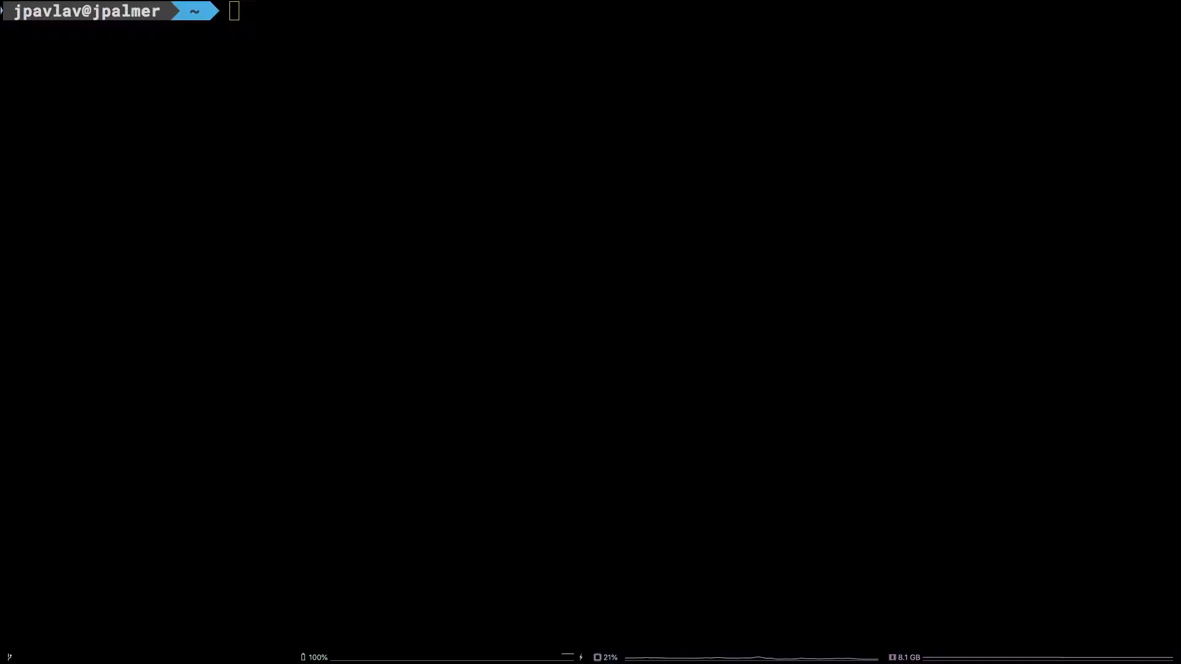
Log in to ubuntu1604.awesome.com over SSH as root
{"action": "type", "text": "ssh root@ubuntu1604.awesome.com"}
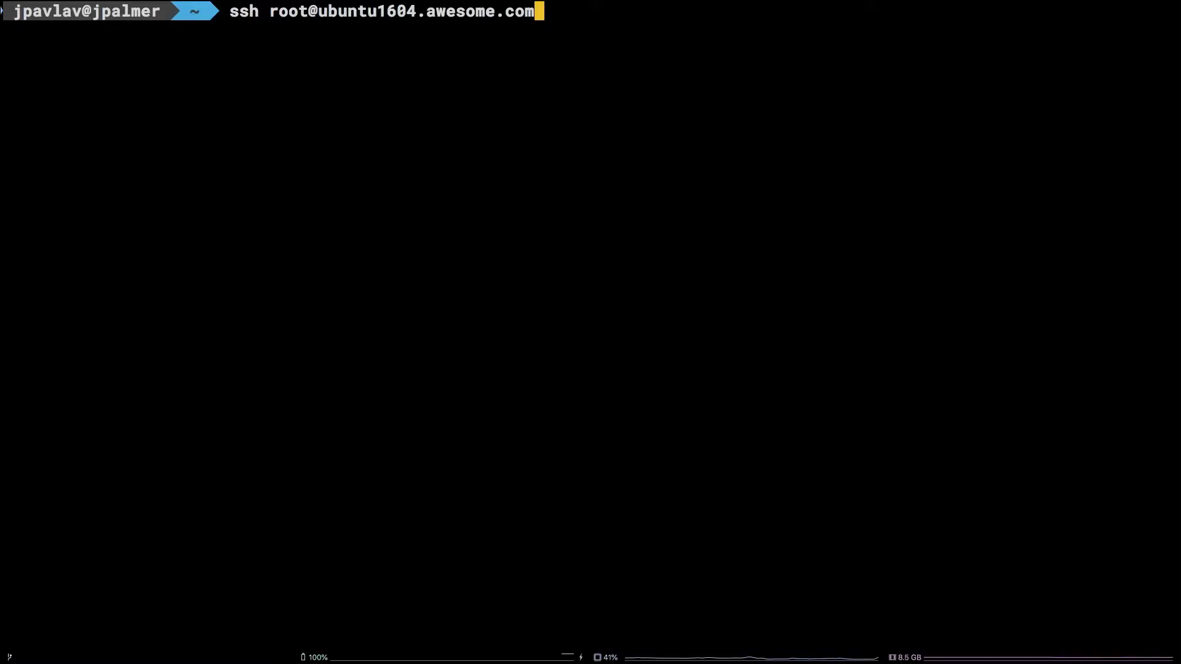
{"action": "key", "text": "Return"}
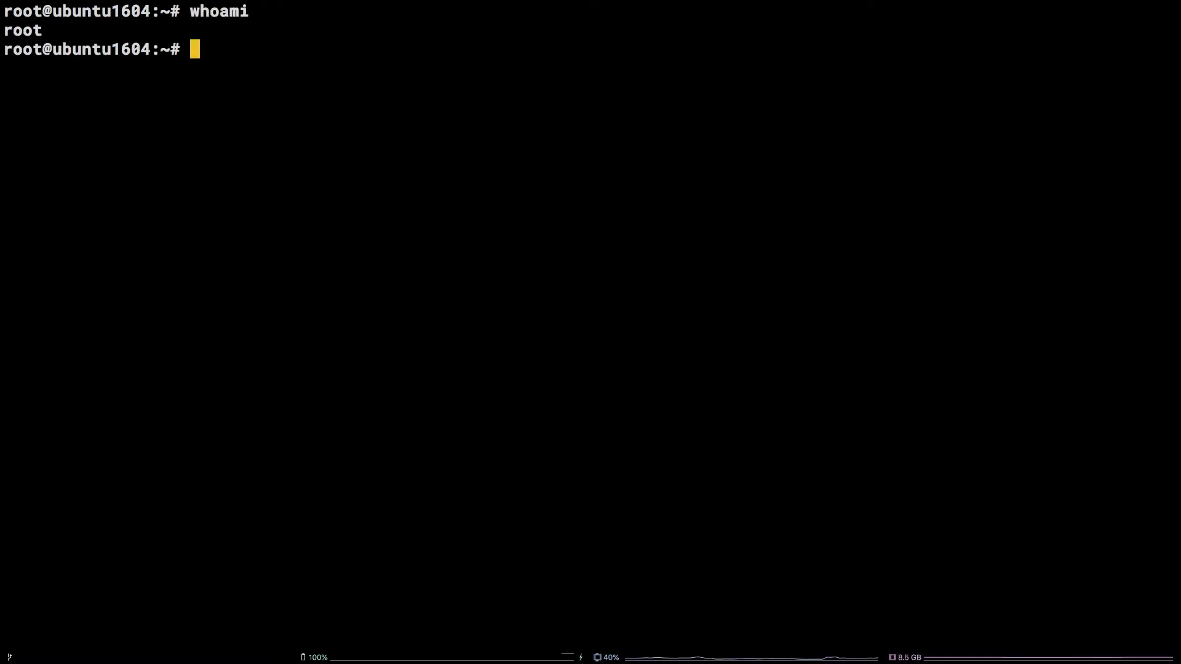
Show the server's Ubuntu release details with lsb_release -a
{"action": "type", "text": "lsb_release -a"}
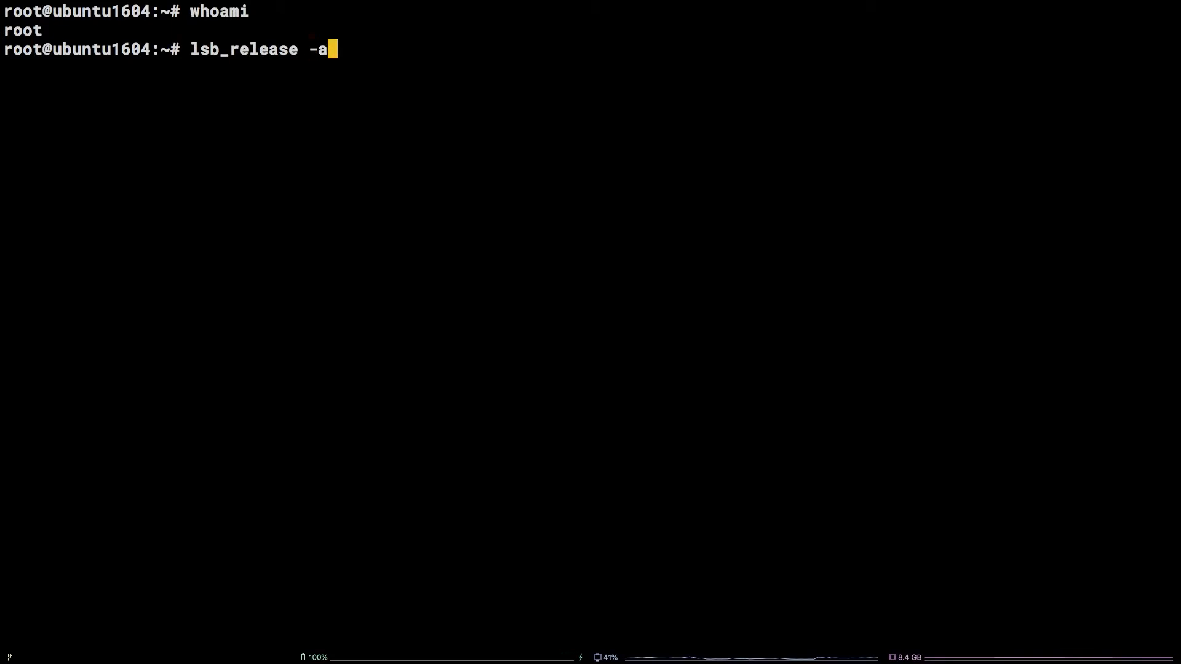
{"action": "key", "text": "Return"}
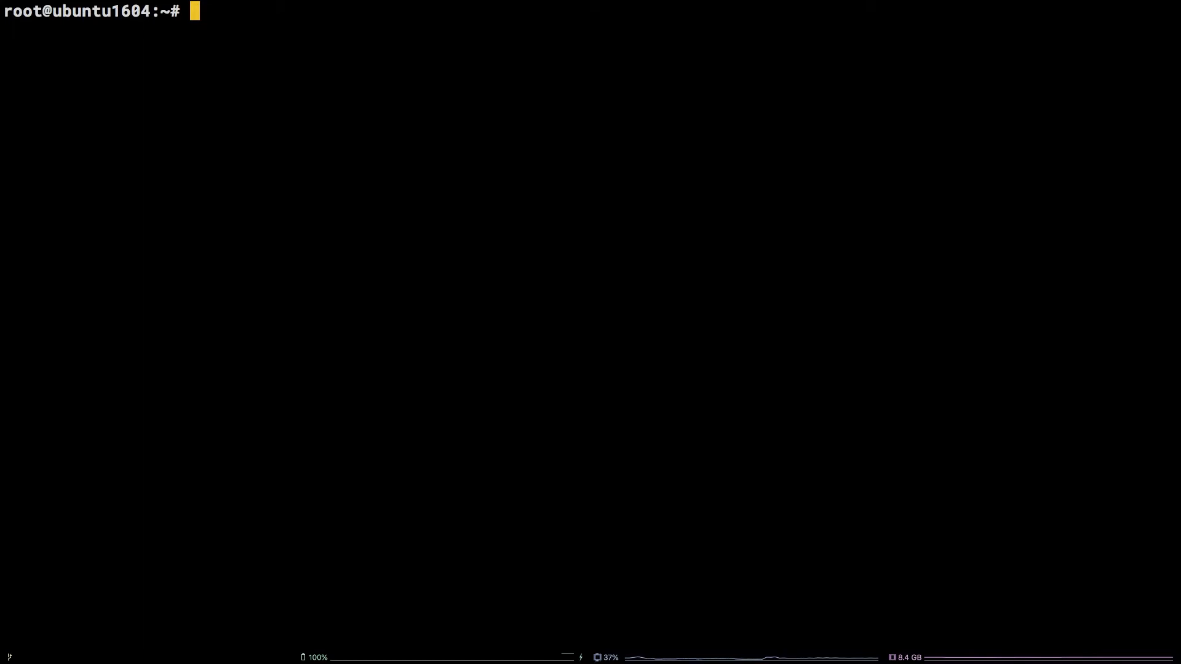
{"action": "type", "text": "apt"}
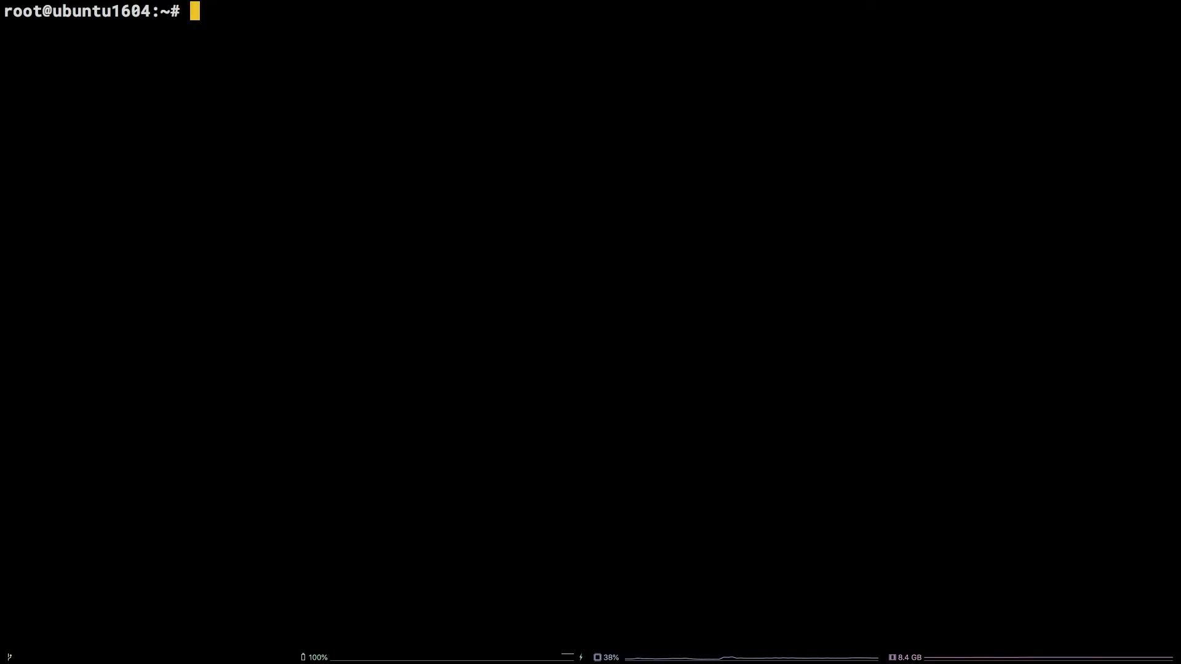
Download get-pip.py from bootstrap.pypa.io with curl and run it with python
{"action": "type", "text": "curl"}
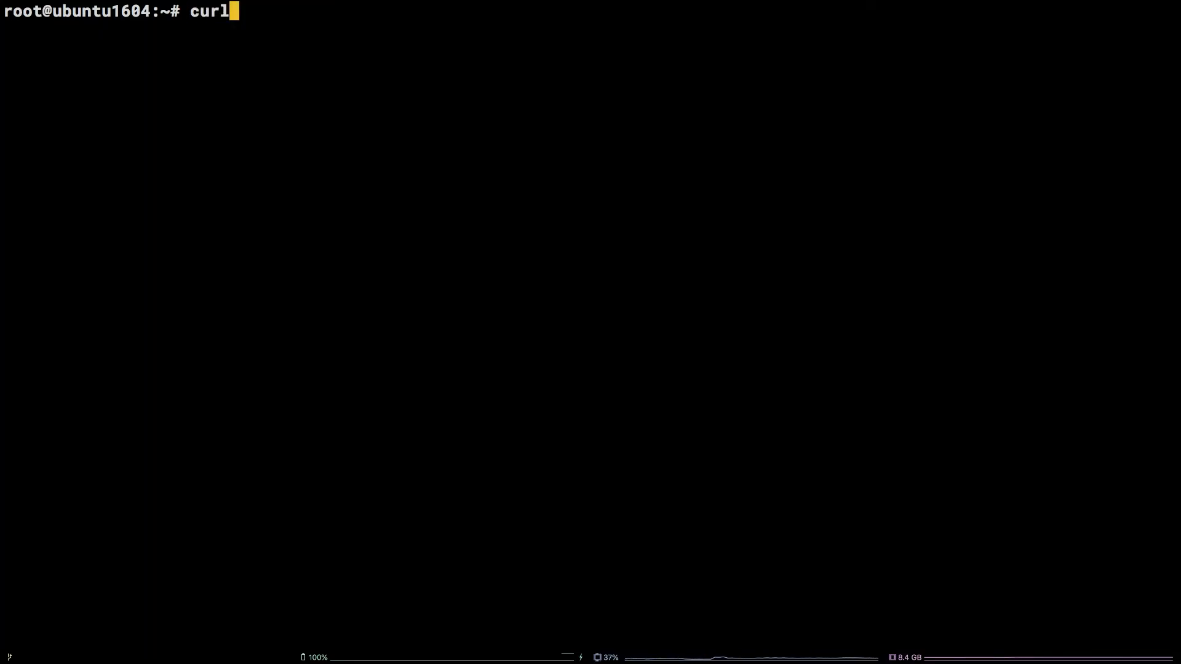
{"action": "type", "text": "https://bootstrap.pypa.io/get-pip.py"}
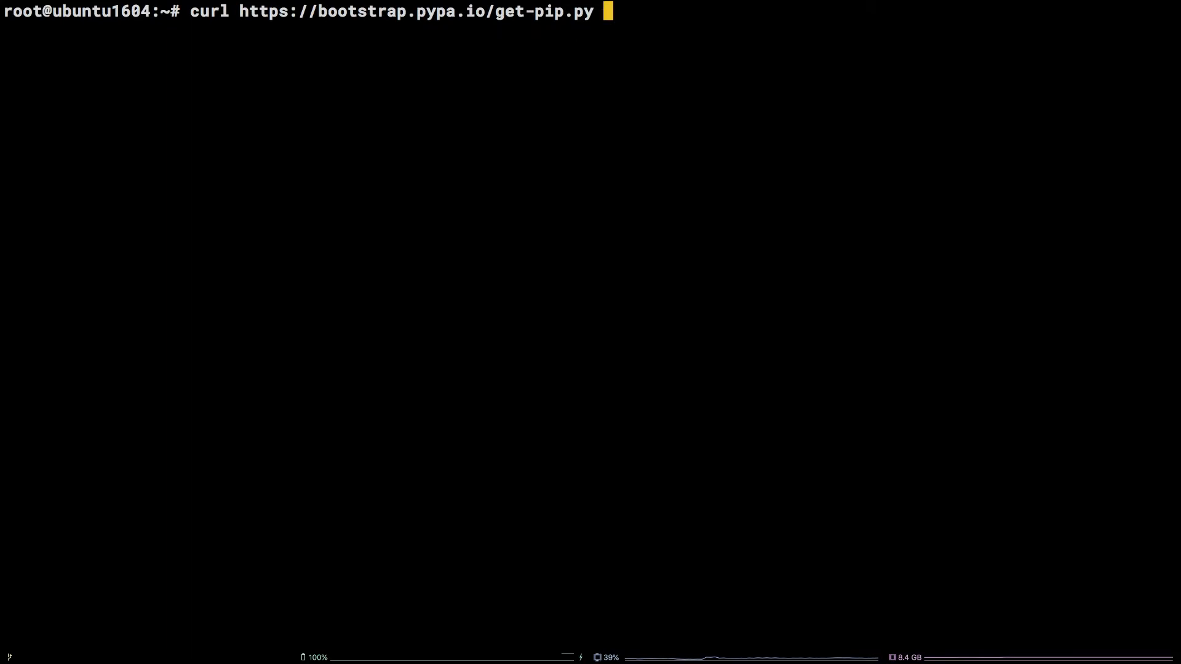
{"action": "type", "text": "-o get-pip."}
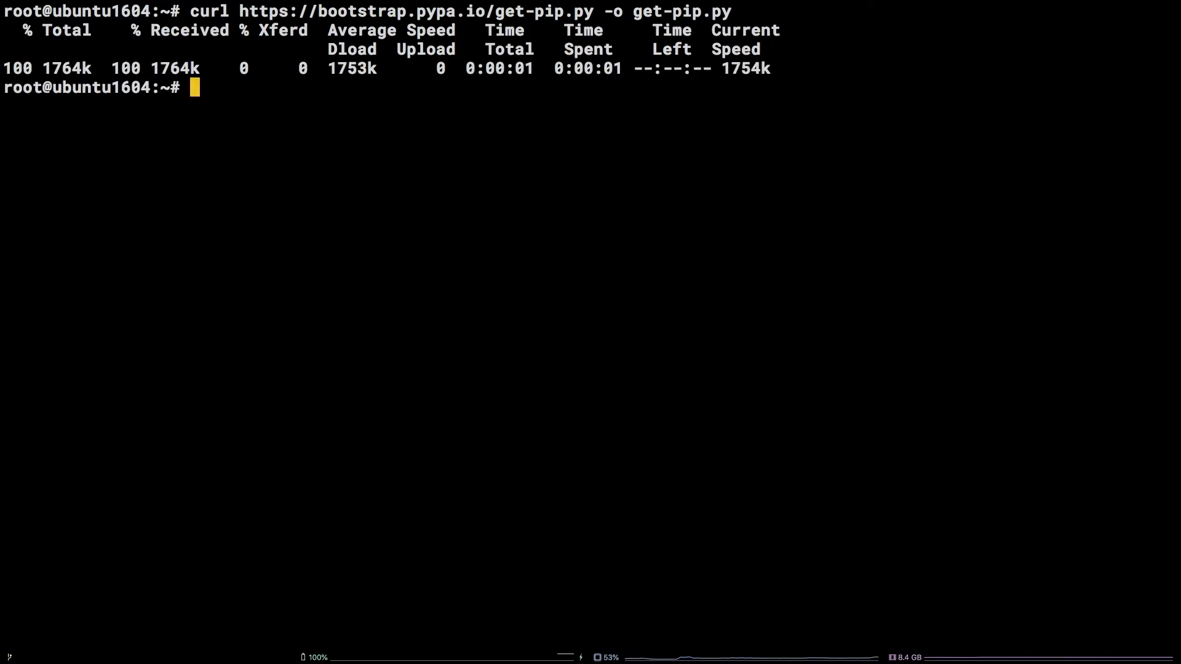
{"action": "type", "text": "python get-pip.py"}
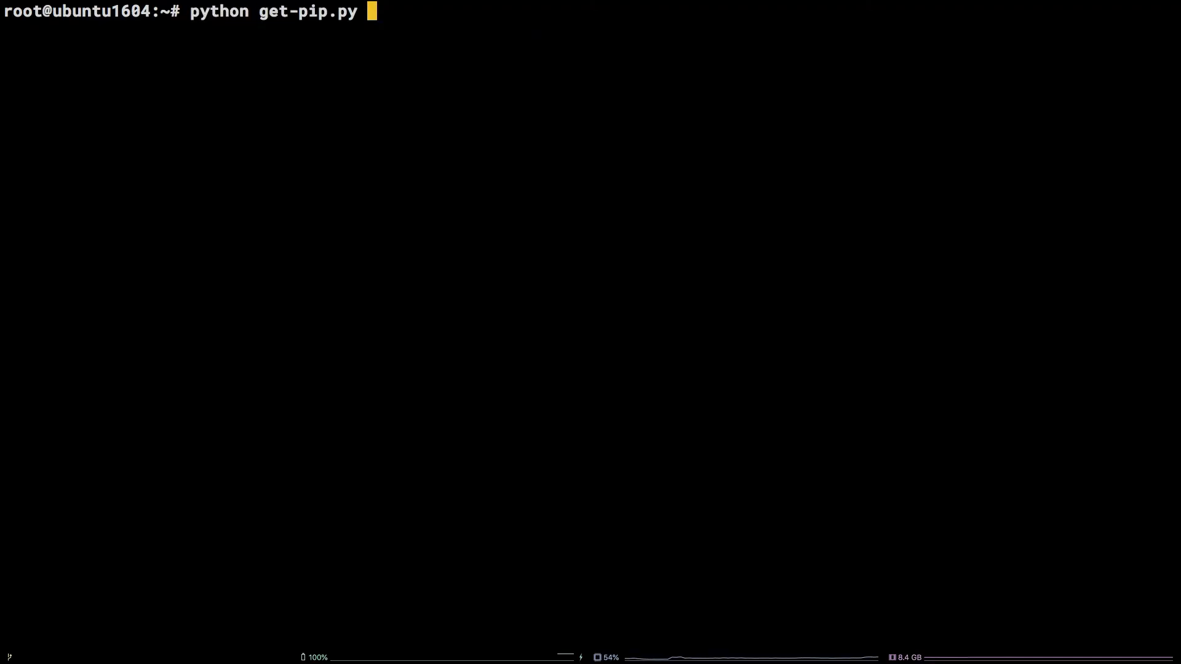
{"action": "key", "text": "Return"}
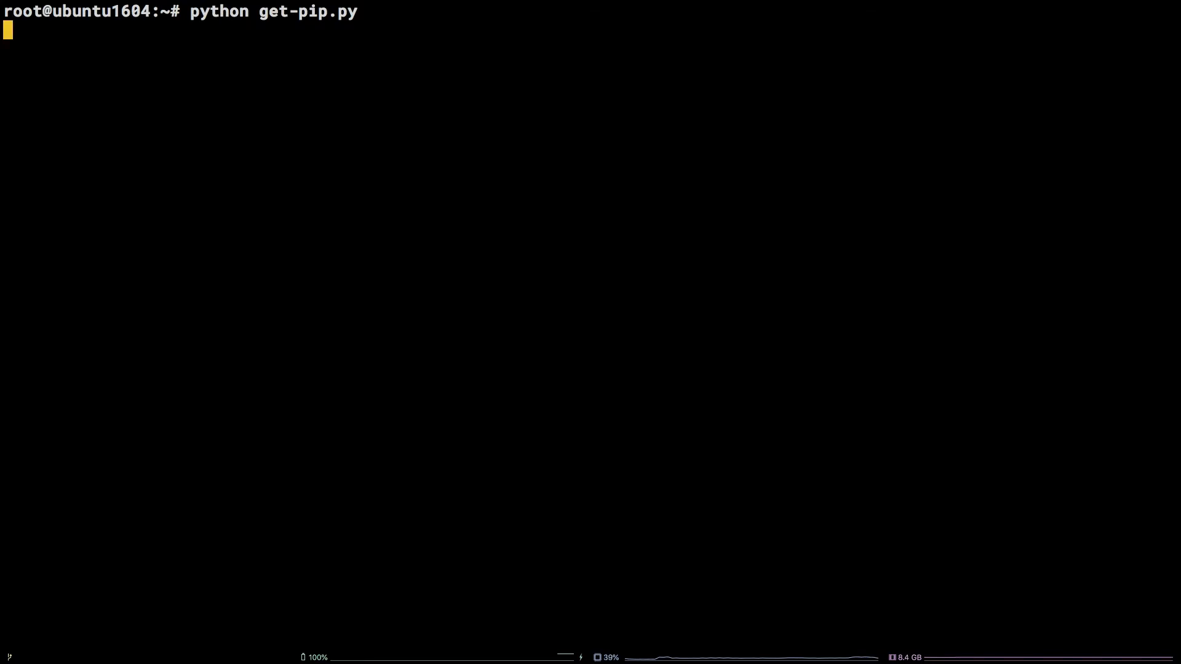